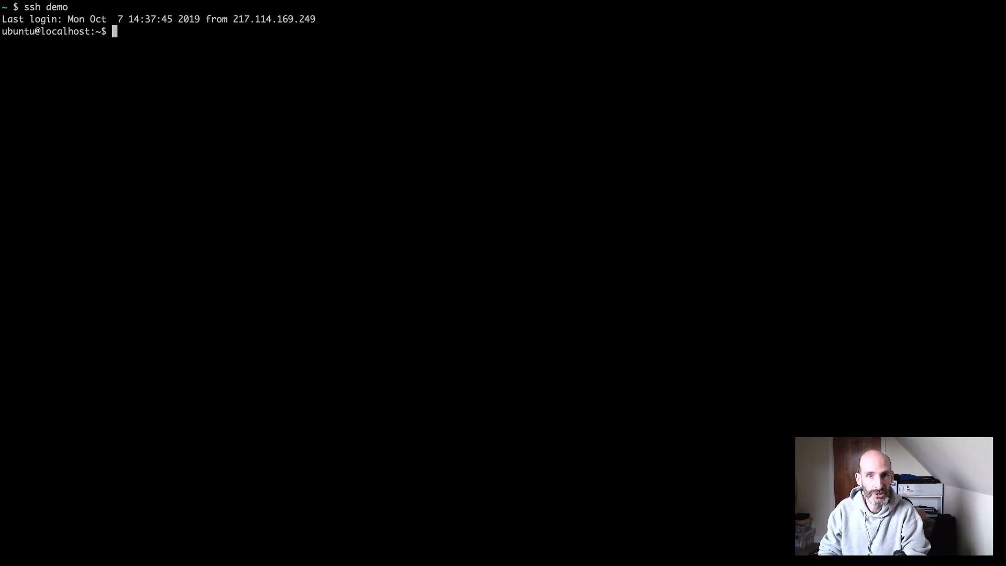
- Run ab with no arguments to print ApacheBench's usage and options list
text(ab)
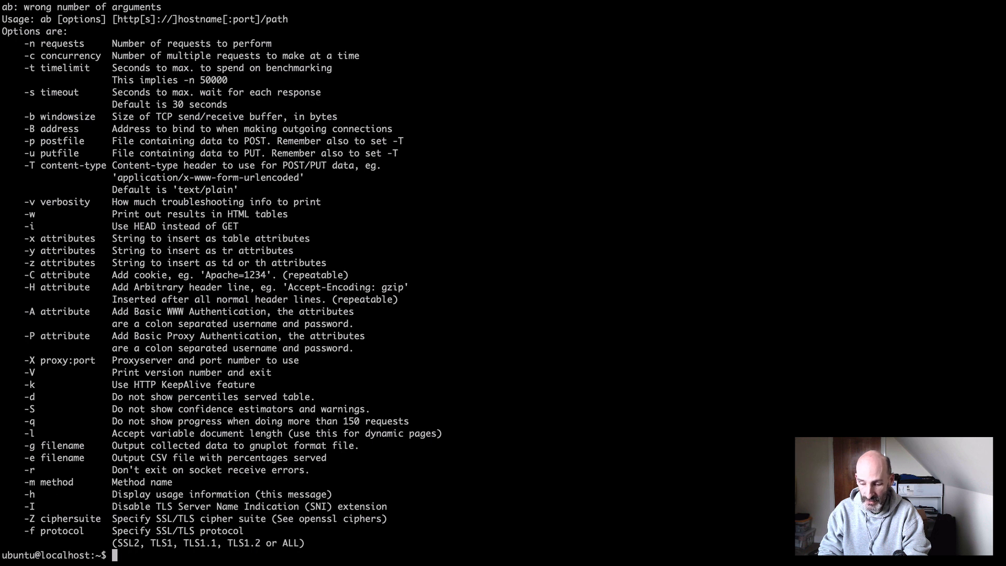
- Clear the screen and begin typing 'ab -c 10 -n' at the prompt
text(cle)
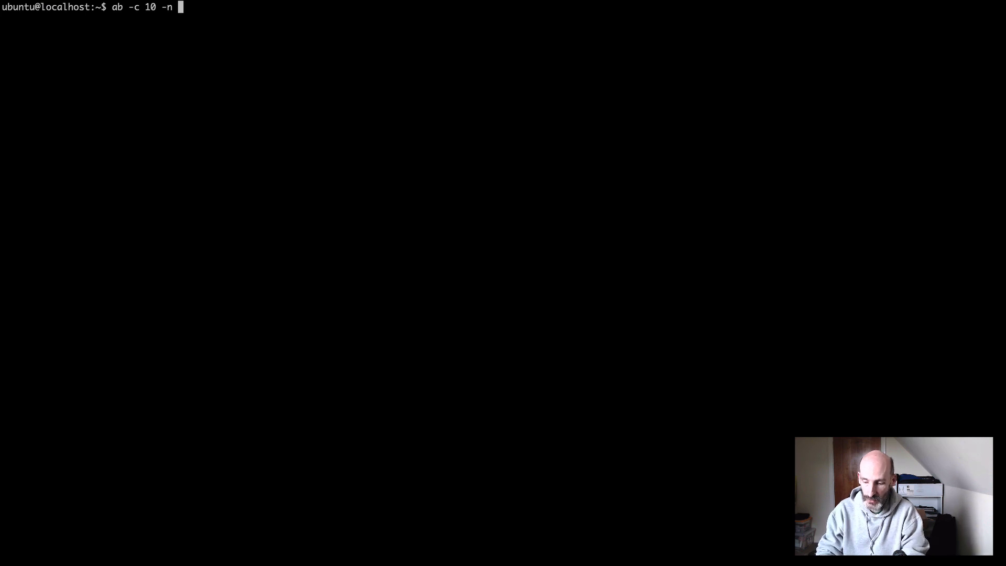
- Add 100 requests and the demo site's https miguelgrinberg.com/auth URL to the ab command
text(100)
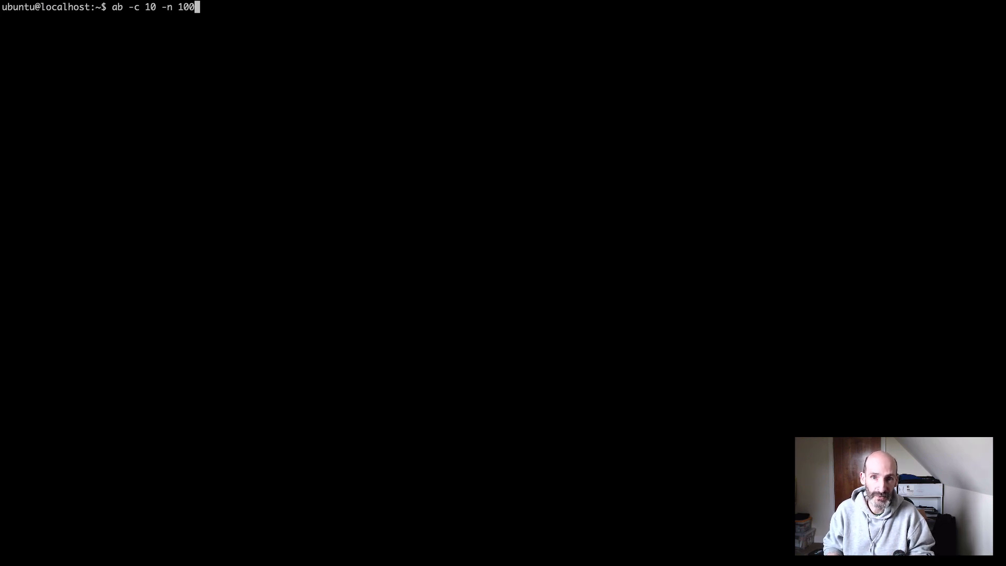
text(" ")
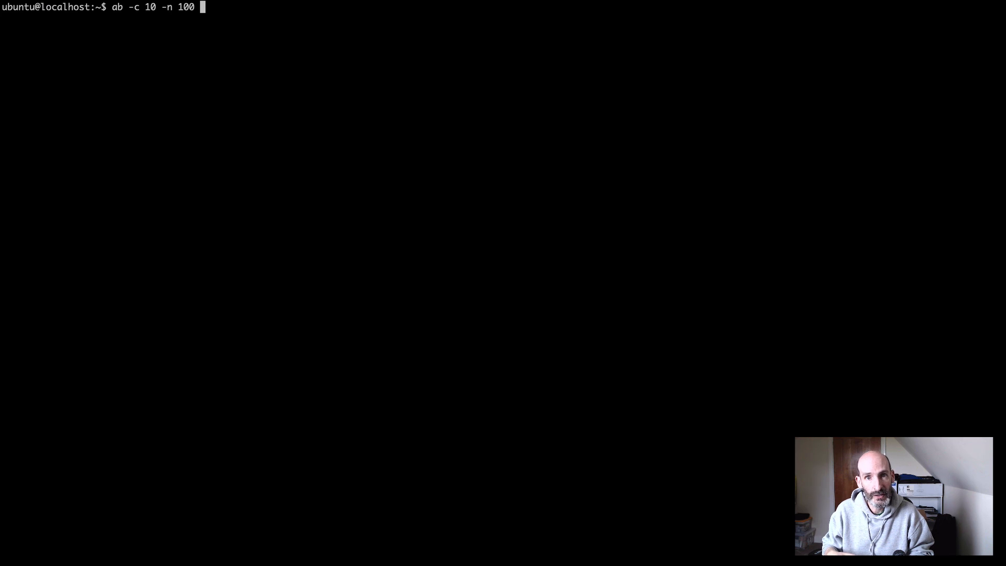
text(https://dem)
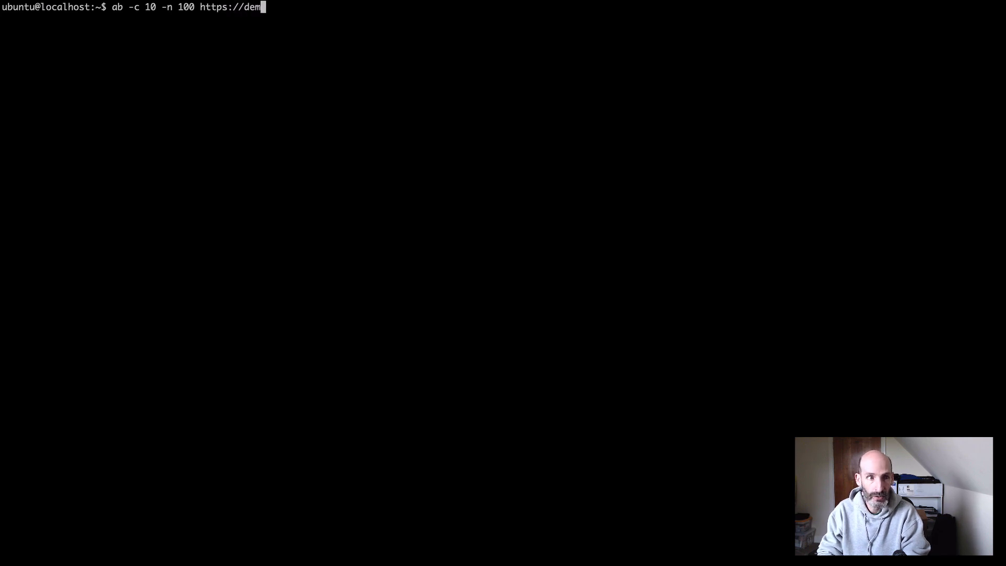
text(o.)
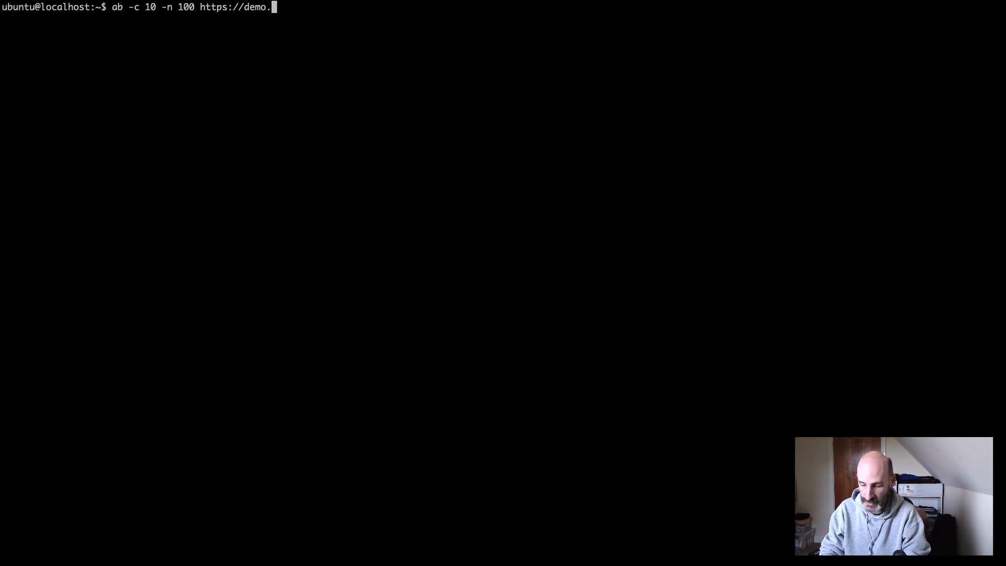
text(miguelgrinberg.com/auth)
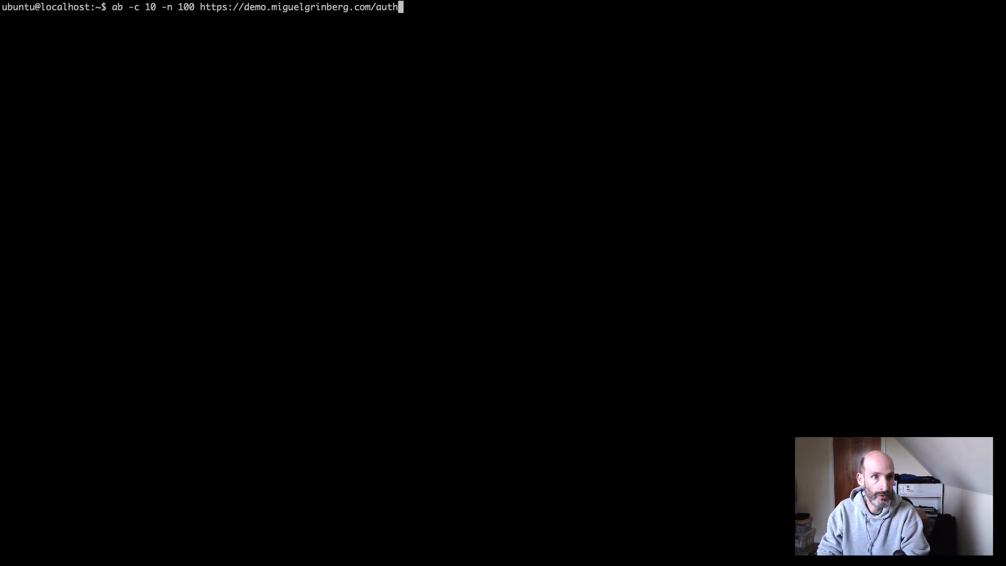
text(/login)
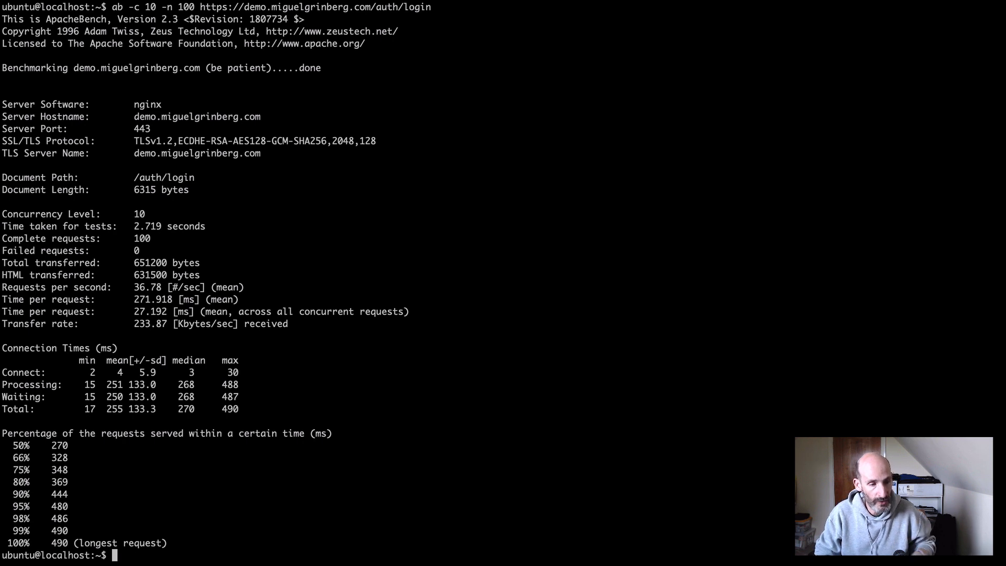
mouse_move(412, 194)
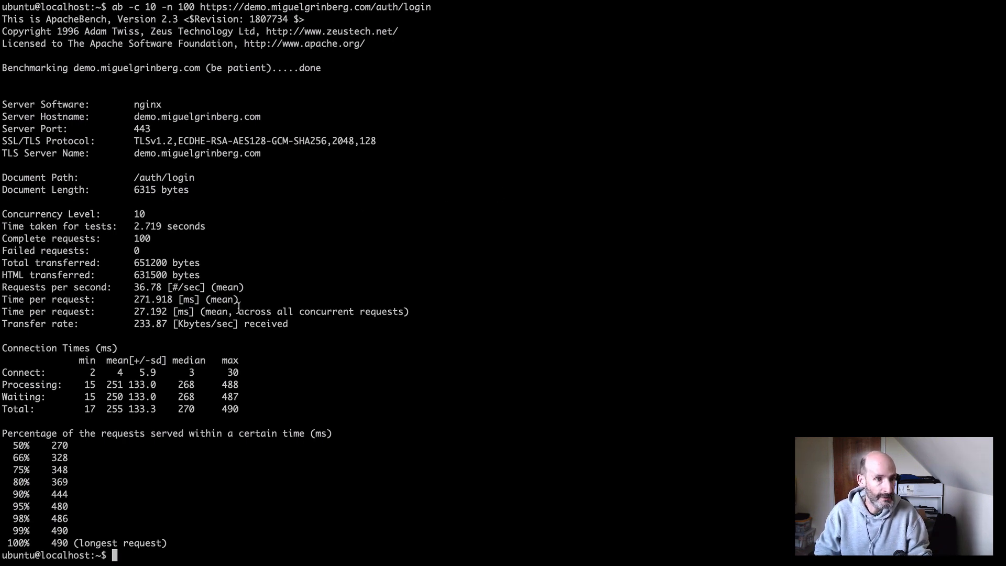
mouse_move(8, 291)
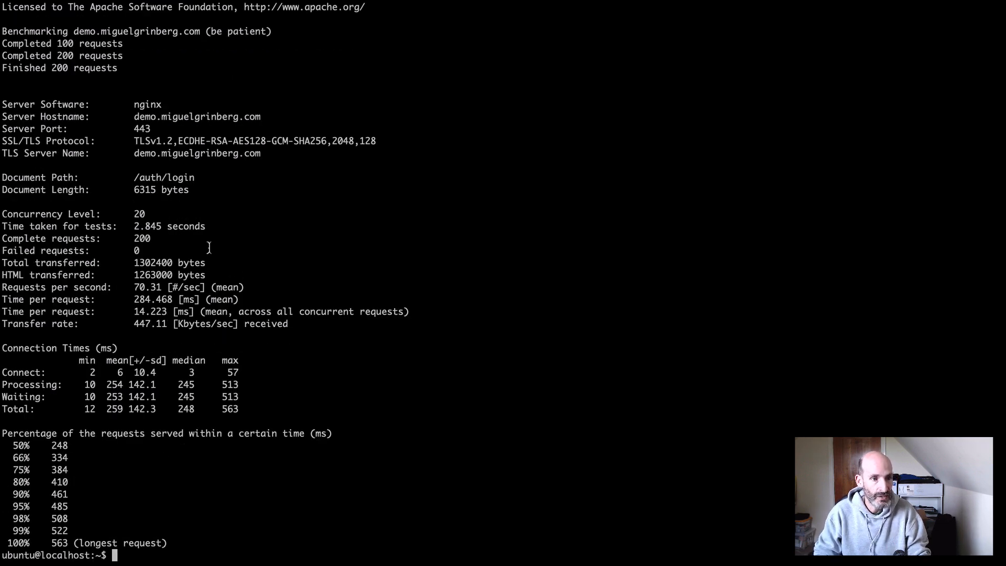
- Highlight the 70.31 requests-per-second figure from the concurrency-20, 200-request run
double_click(147, 286)
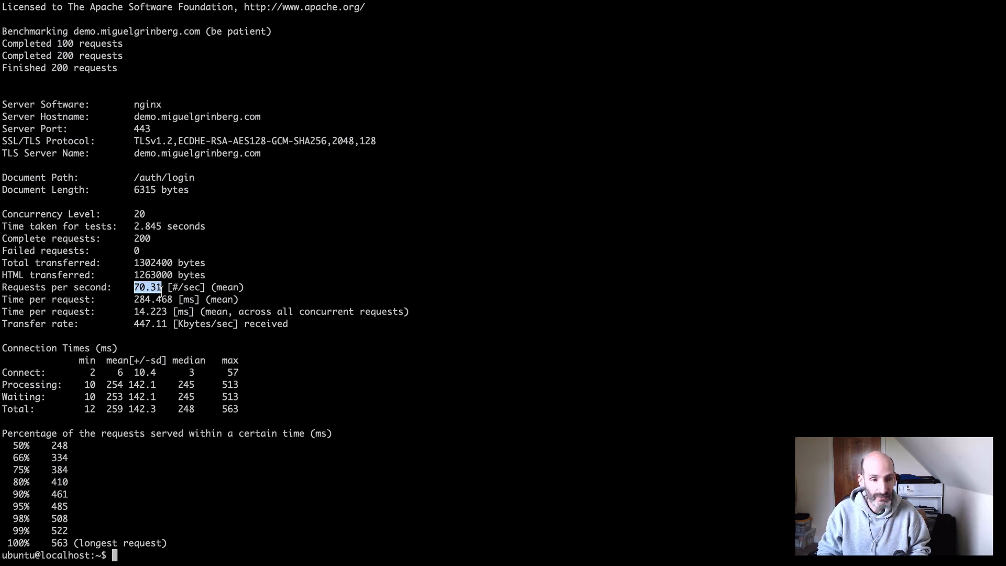
- Run ab -c 40 -n 400 on the demo login URL, getting about 123 requests/second
text(ab -c 20 -n 200 https://demo.miguelgrinberg.com/auth/login)
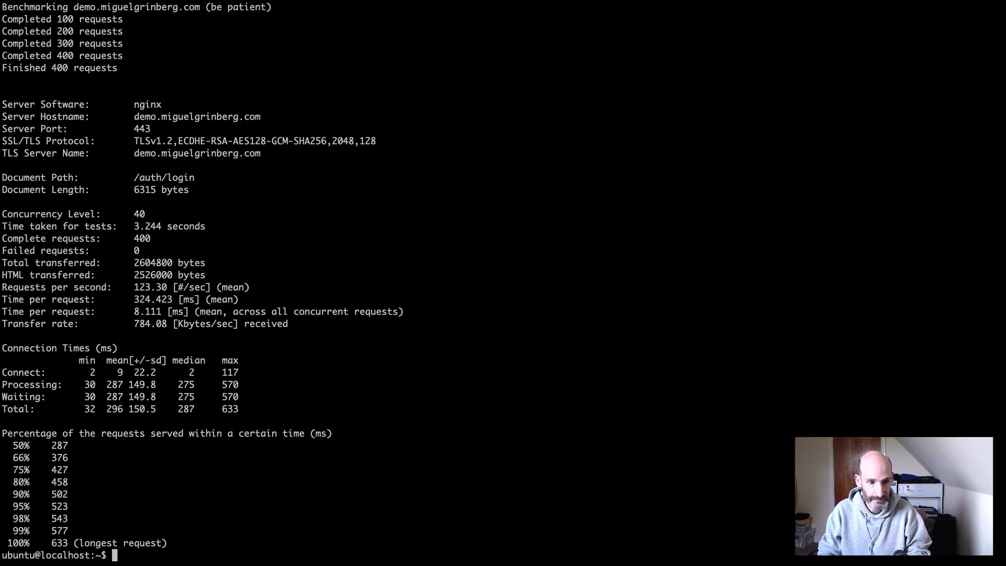
- Run ab -c 80 -n 800 on the demo login URL, getting about 140 requests/second
text(ab -c 40 -n 400 https://demo.miguelgrinberg.com/auth/login)
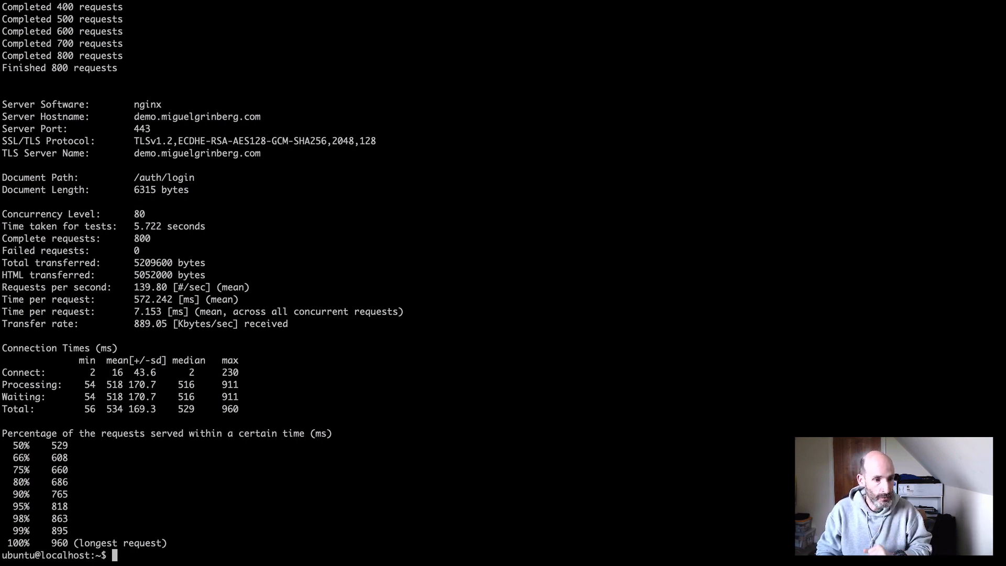
- Run ab -c 160 -n 1600 and scroll to its summary: zero failures, ~138 requests/second
text(ab -c 80 -n 800 https://demo.miguelgrinberg.com/auth/login)
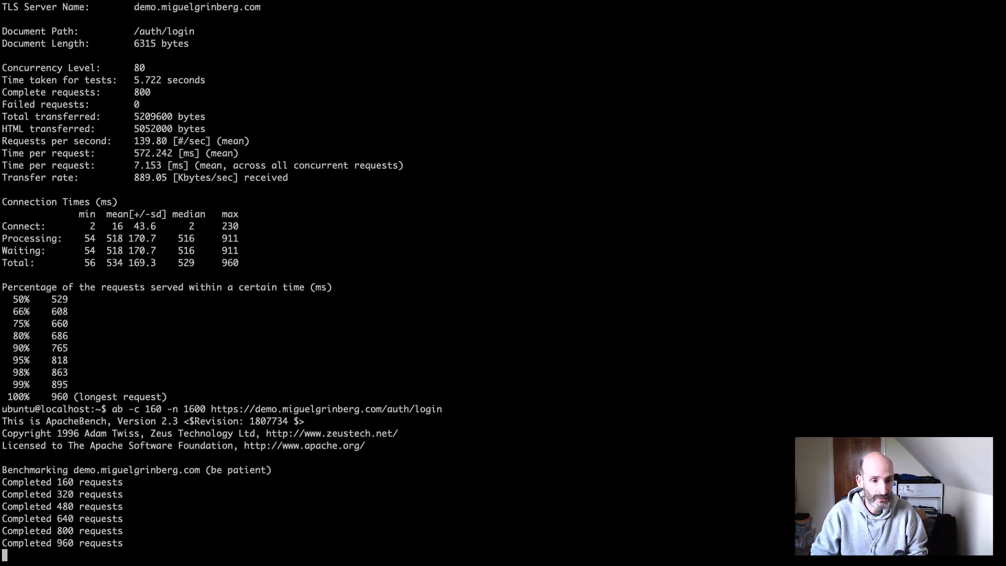
scroll(down, 3)
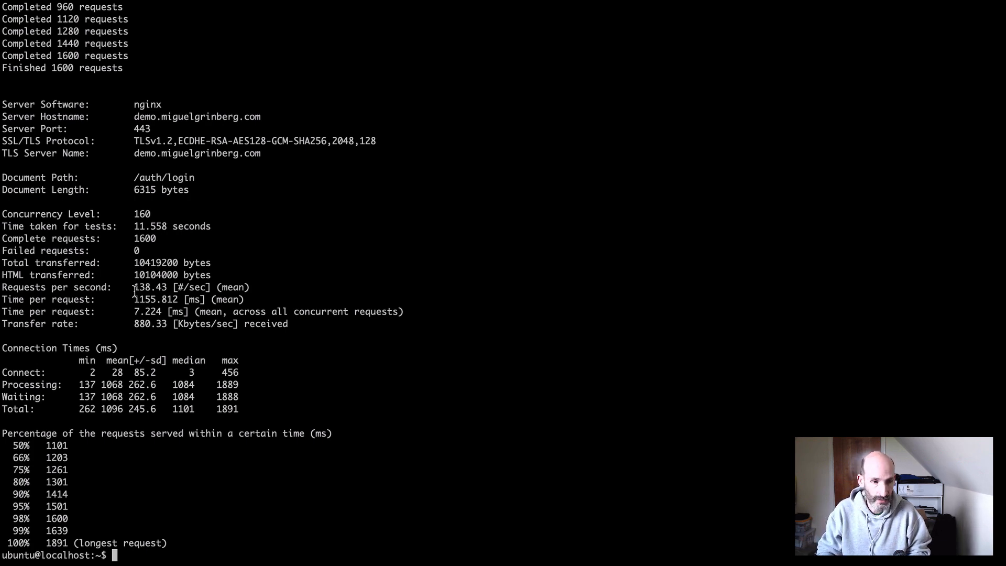
- Run ab -c 320 -n 3200 and scroll to its summary: zero failures, ~149 requests/second
text(ab -c 160 -n 1600 https://demo.miguelgrinberg.com/auth/login)
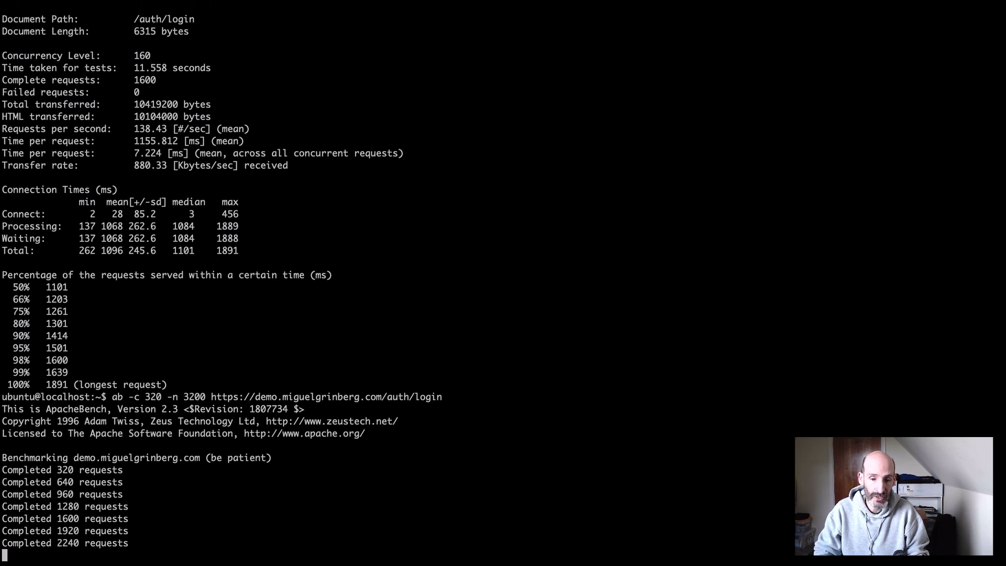
scroll(down, 3)
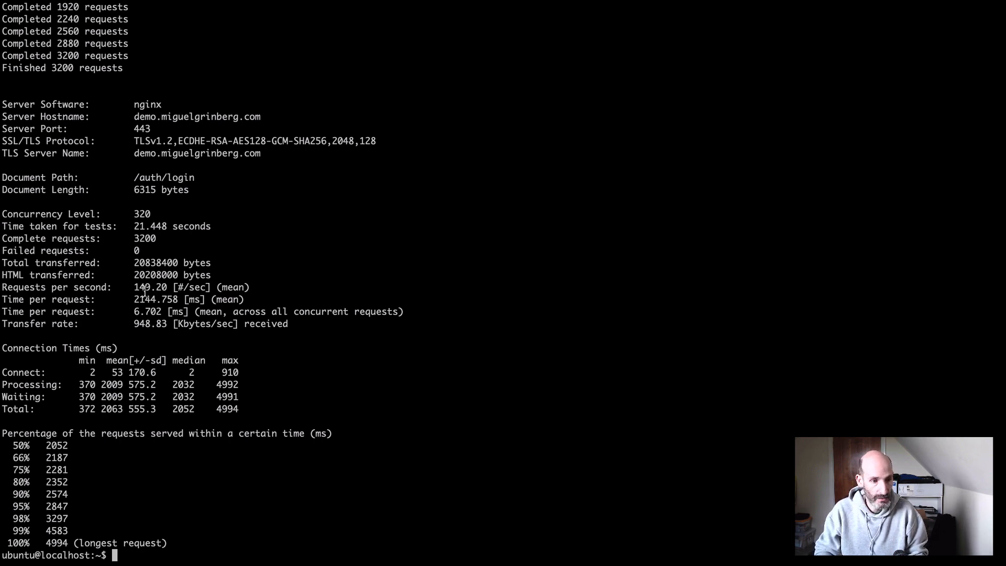
- Run ab -c 640 -n 6400 and scroll through results showing 5384 failed requests
text(a -c 320 -n 3200 https://demo.miguelgrinberg.com/auth/login)
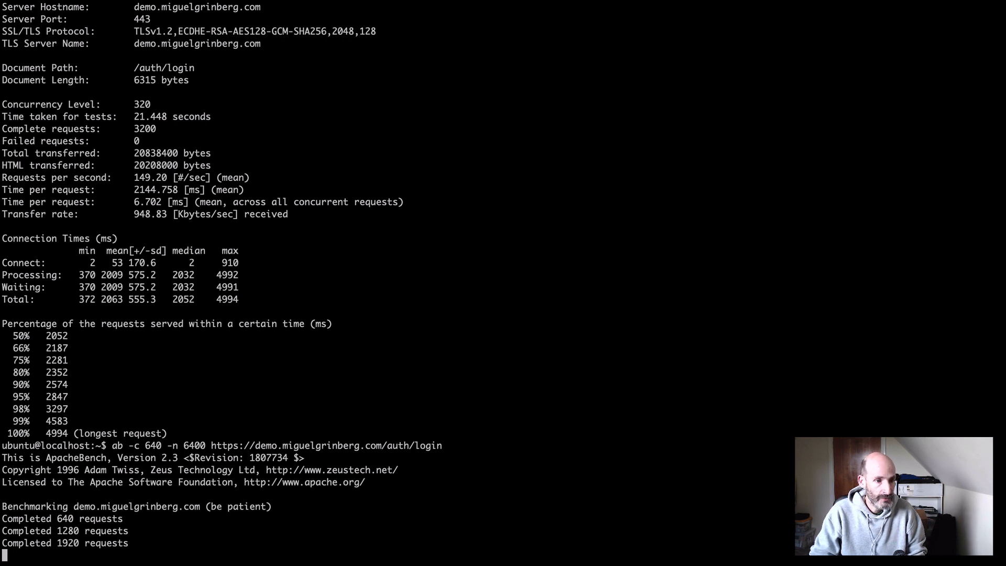
scroll(down, 3)
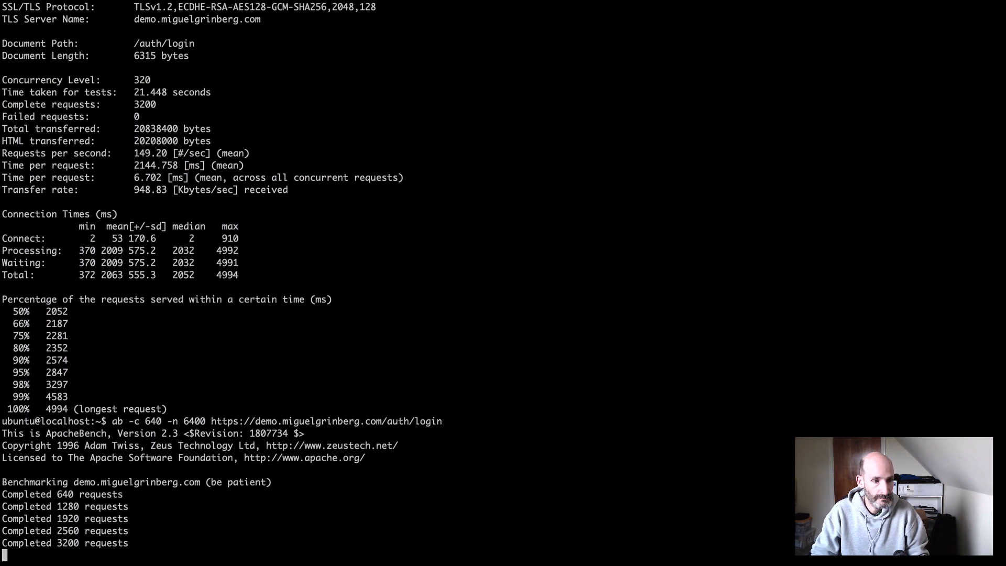
scroll(down, 3)
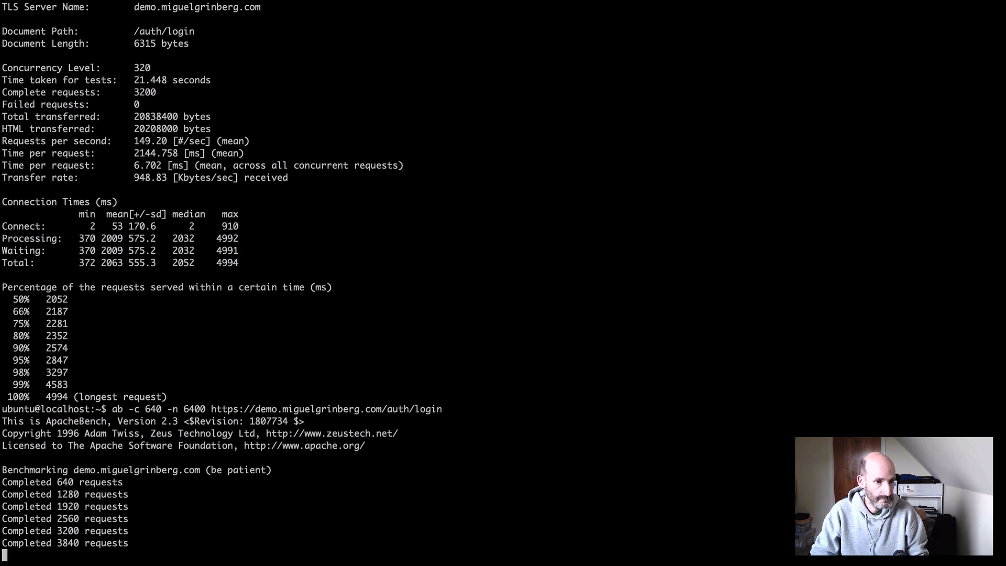
scroll(down, 3)
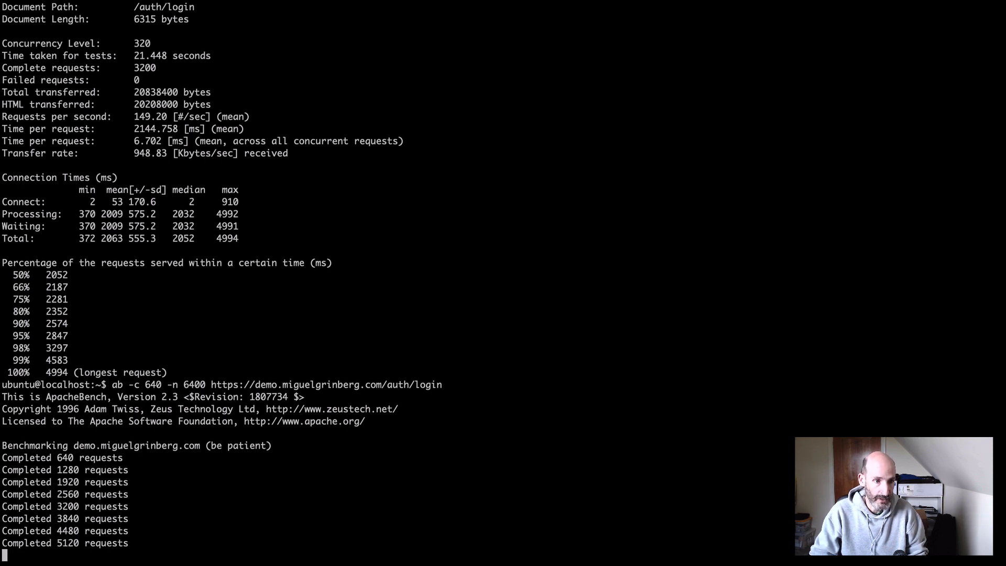
scroll(down, 3)
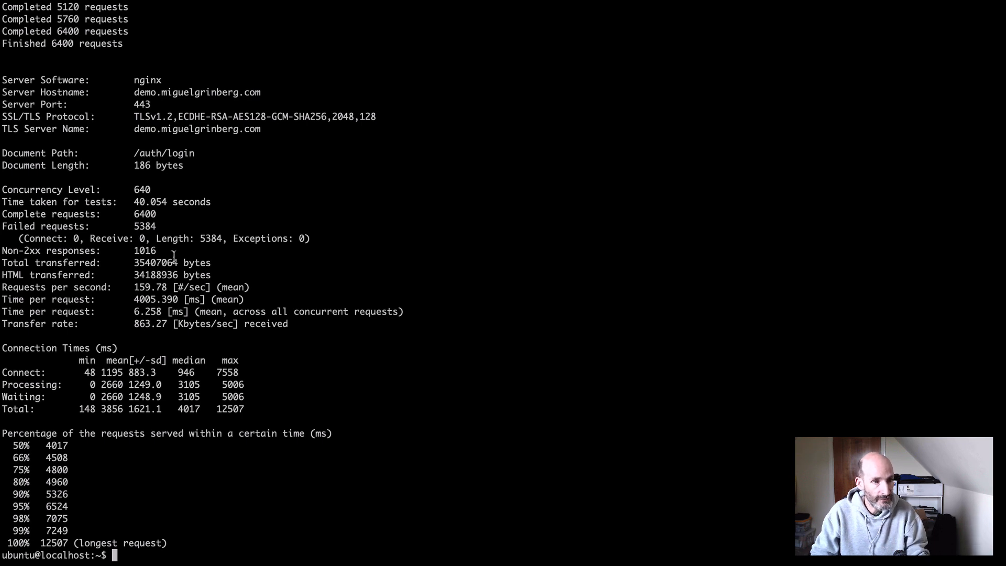
mouse_move(138, 290)
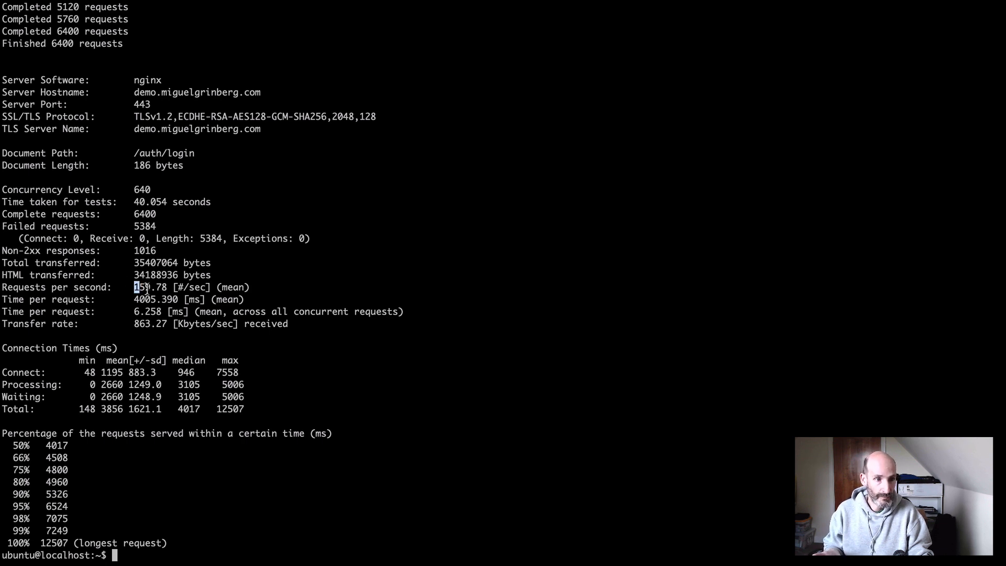
- Select the 159.78 requests-per-second value from the concurrency-640 run
double_click(151, 286)
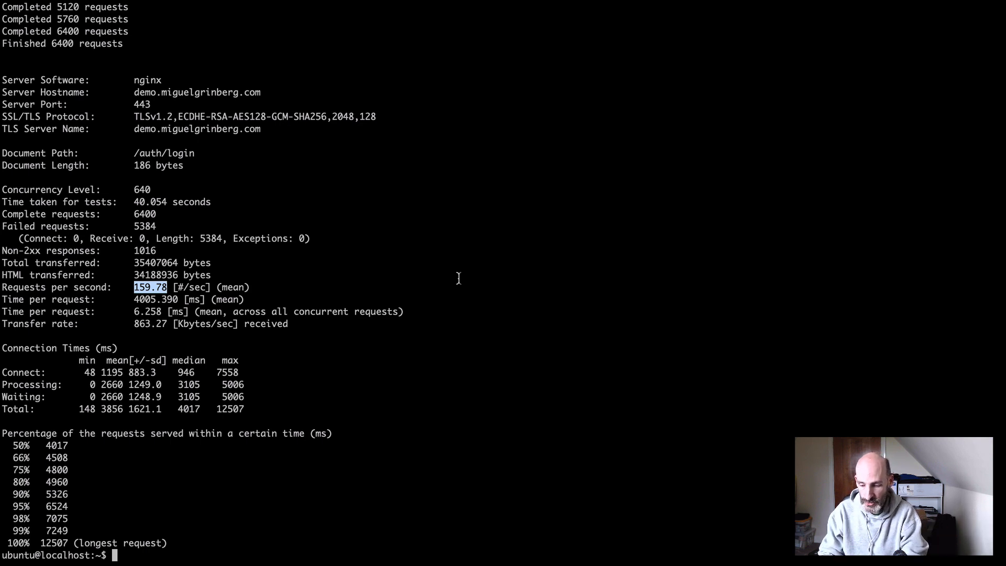
- Run 'sar -ur 2' to watch live CPU and memory statistics every two seconds
text(sar -ur 2)
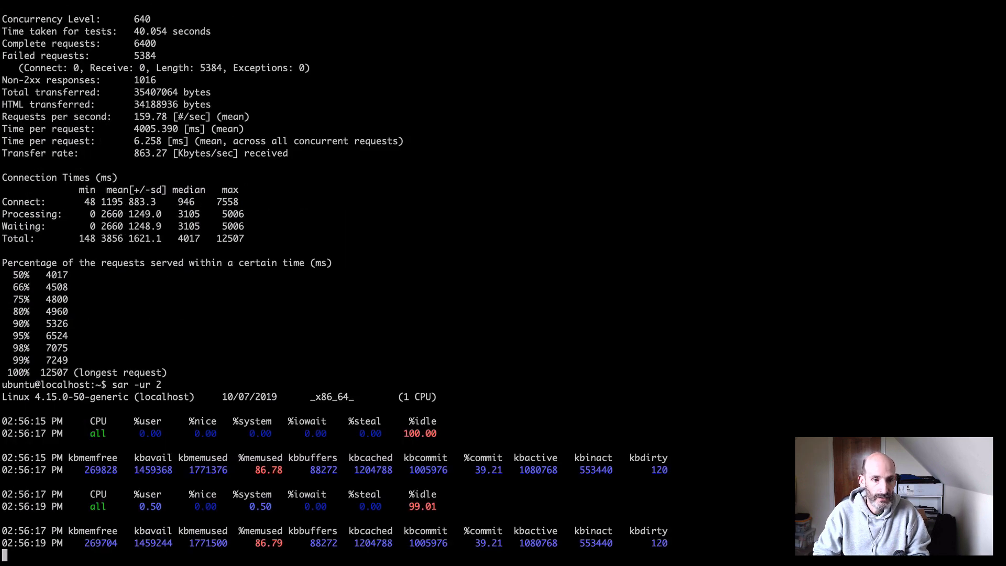
scroll(down, 3)
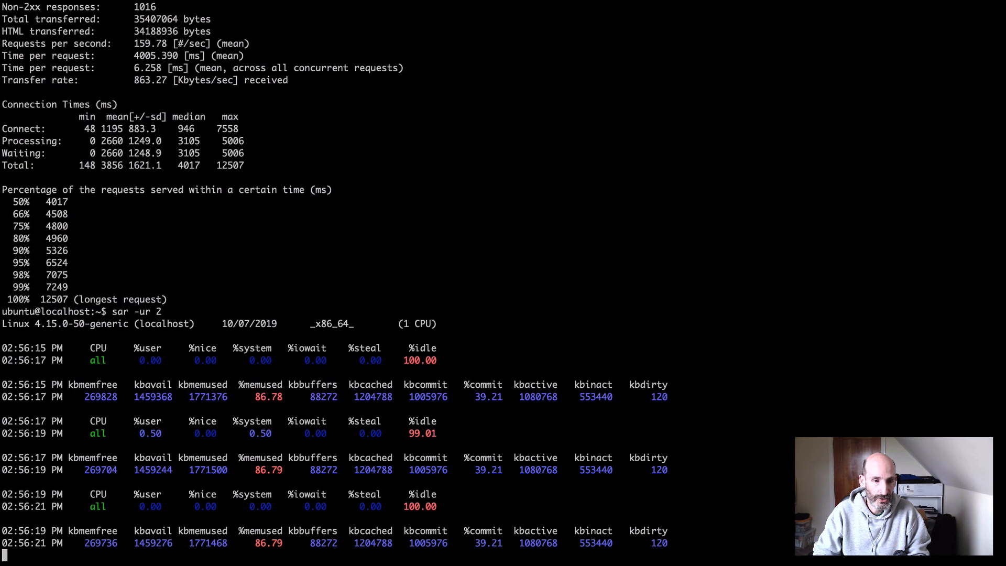
scroll(down, 3)
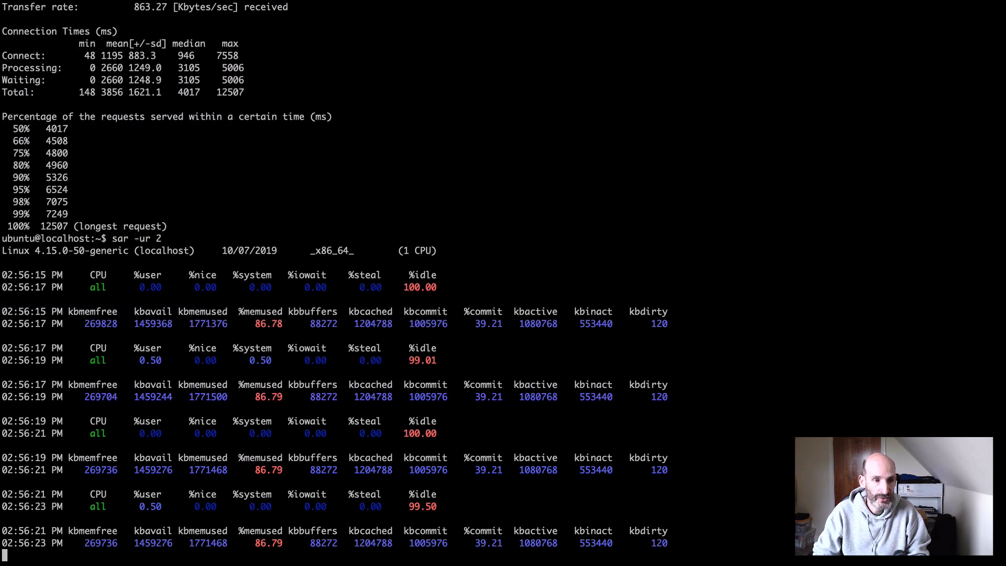
scroll(down, 3)
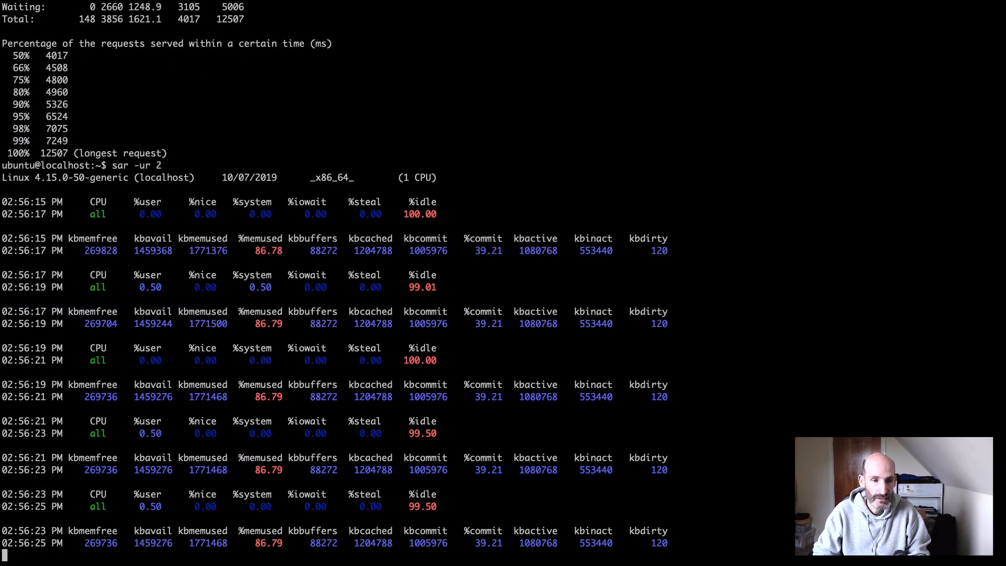
scroll(down, 3)
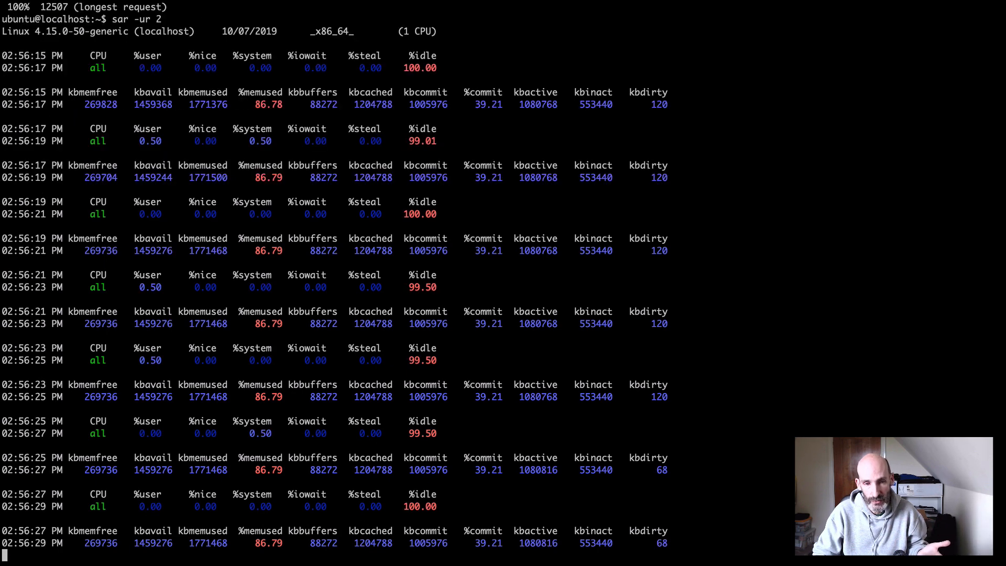
scroll(down, 3)
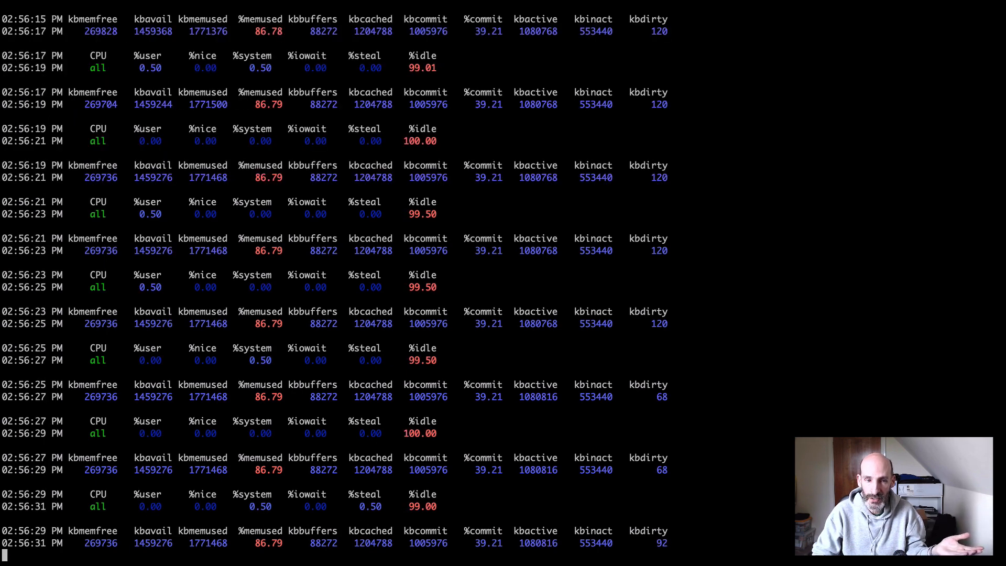
scroll(down, 3)
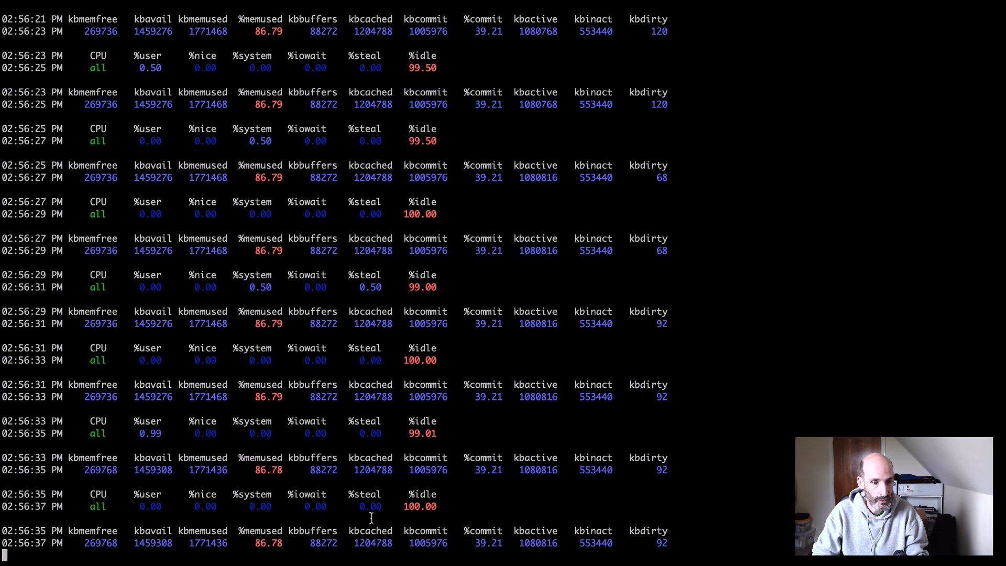
double_click(420, 506)
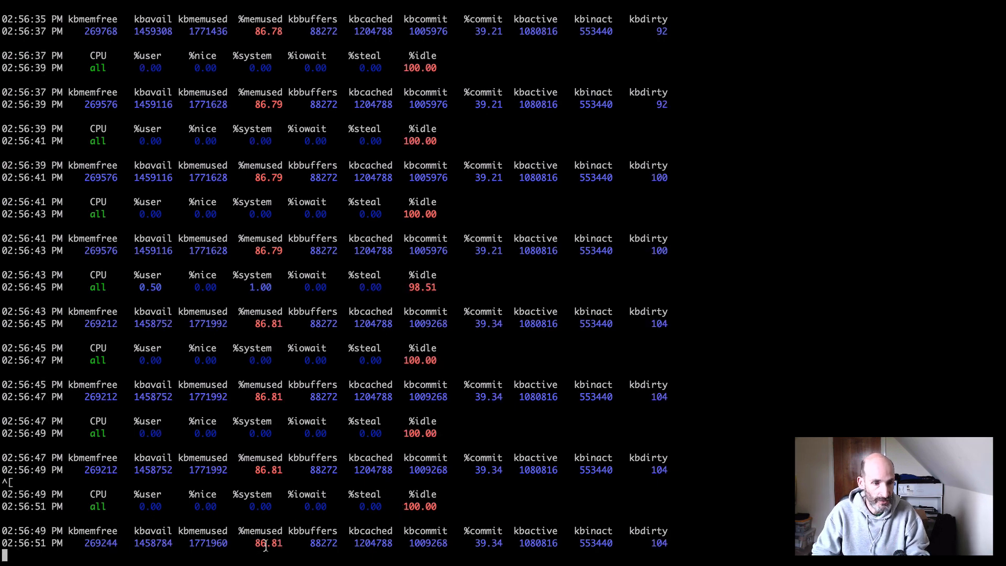
- Interrupt sar to print averages: CPU about 99.7% idle, memory about 86.8% used
scroll(down, 3)
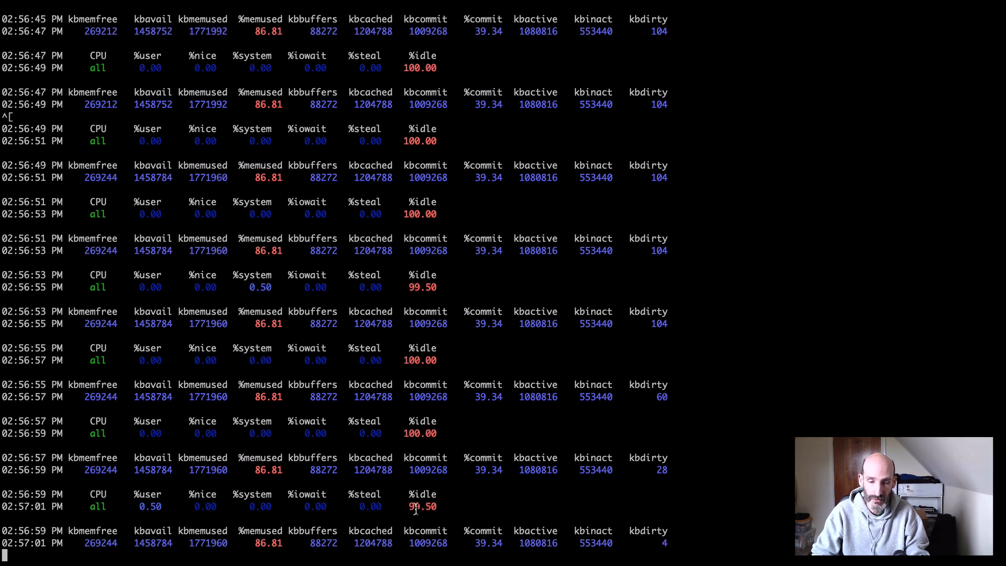
scroll(down, 3)
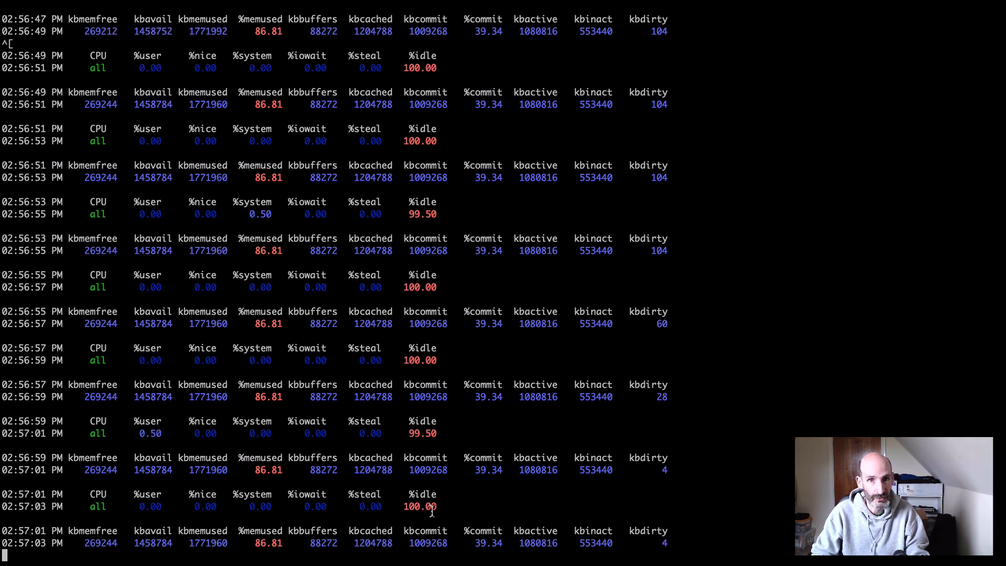
scroll(down, 3)
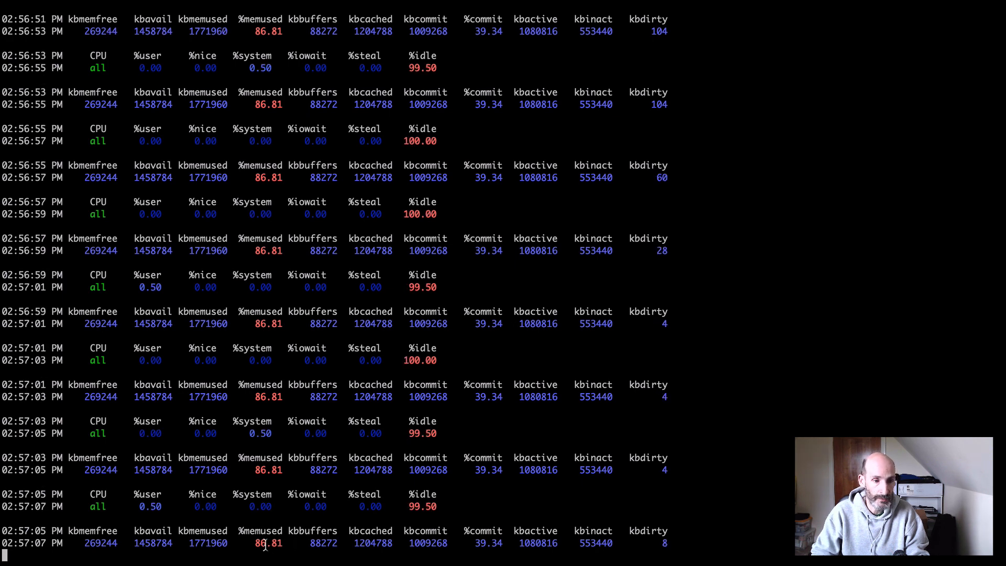
scroll(down, 3)
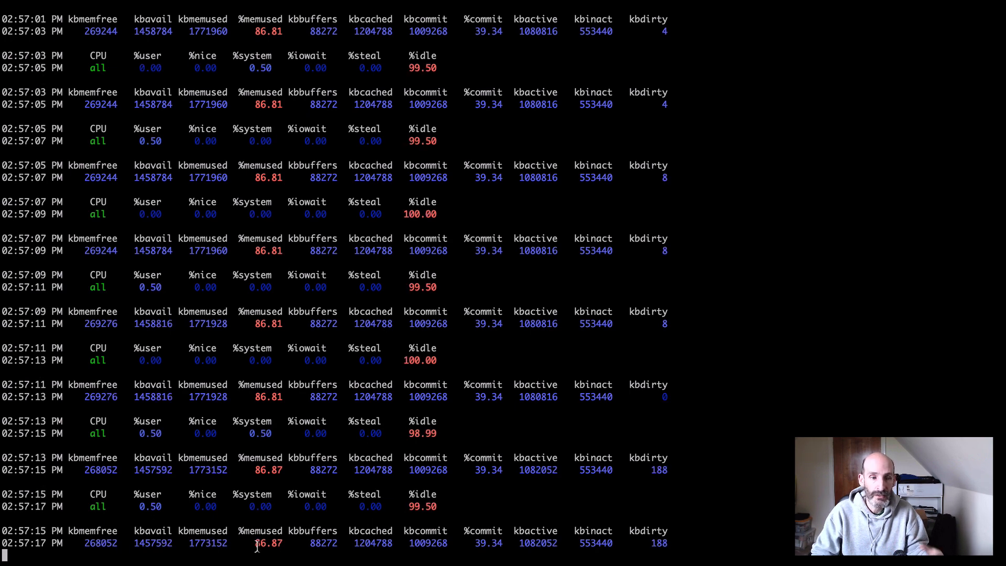
scroll(down, 3)
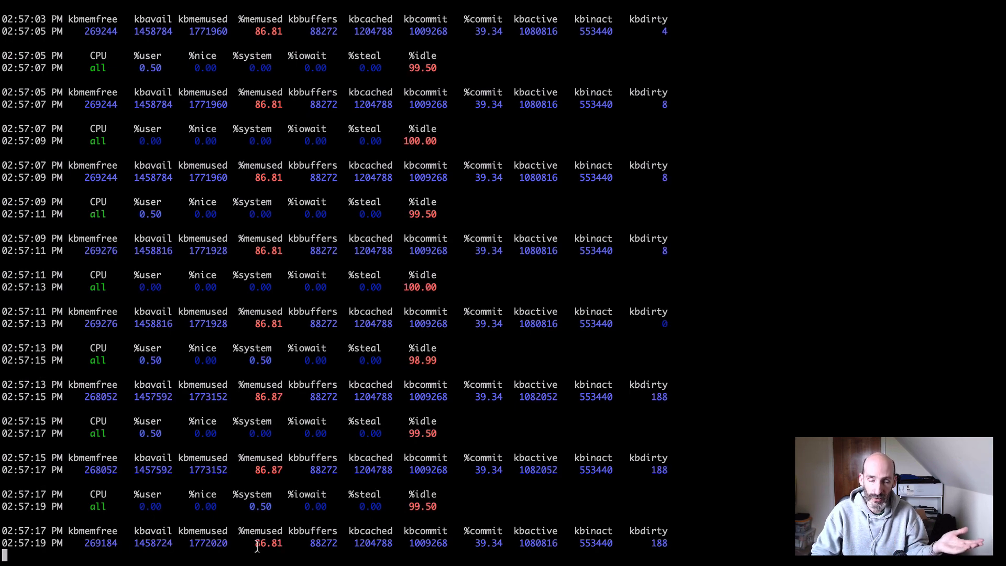
scroll(down, 3)
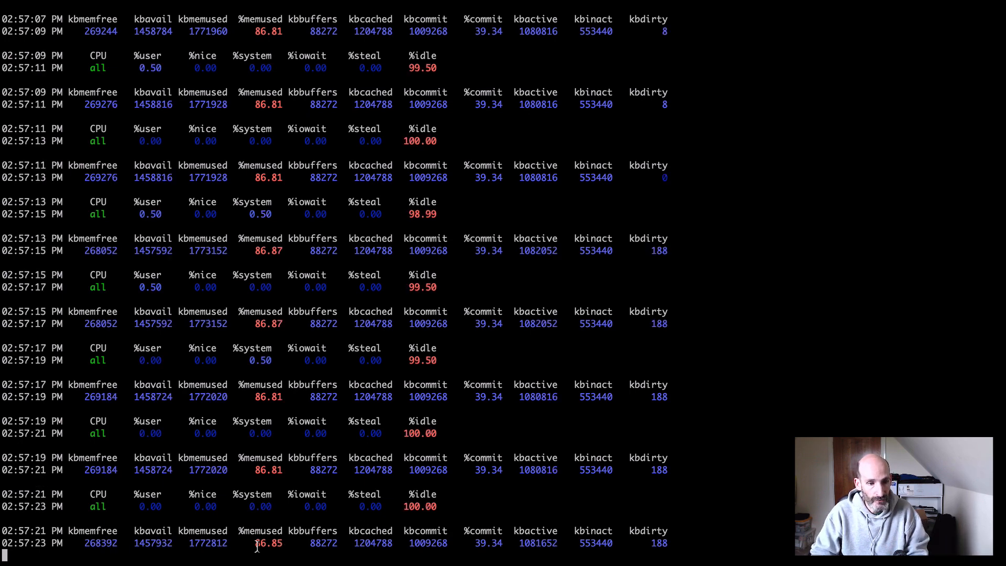
key(ctrl+c)
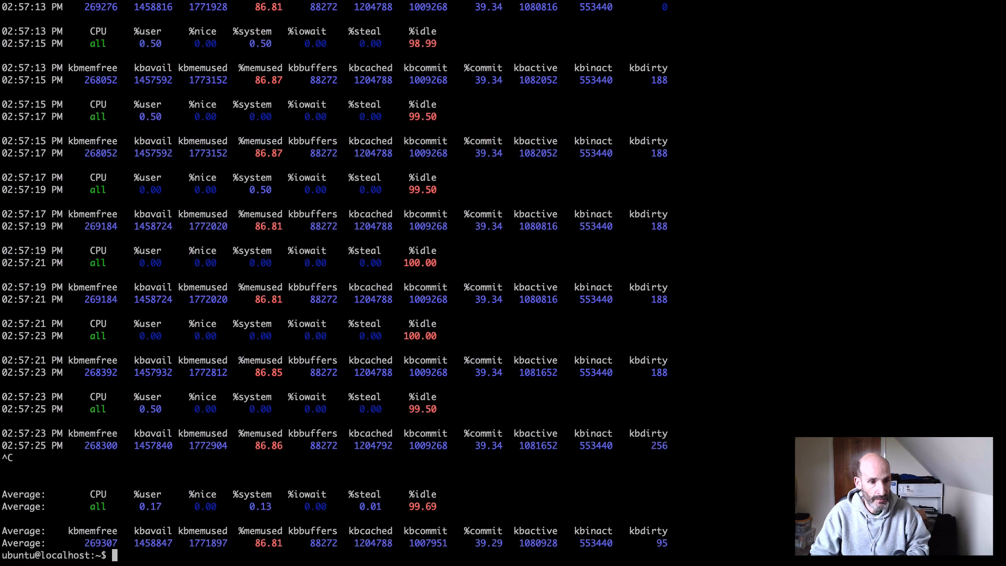